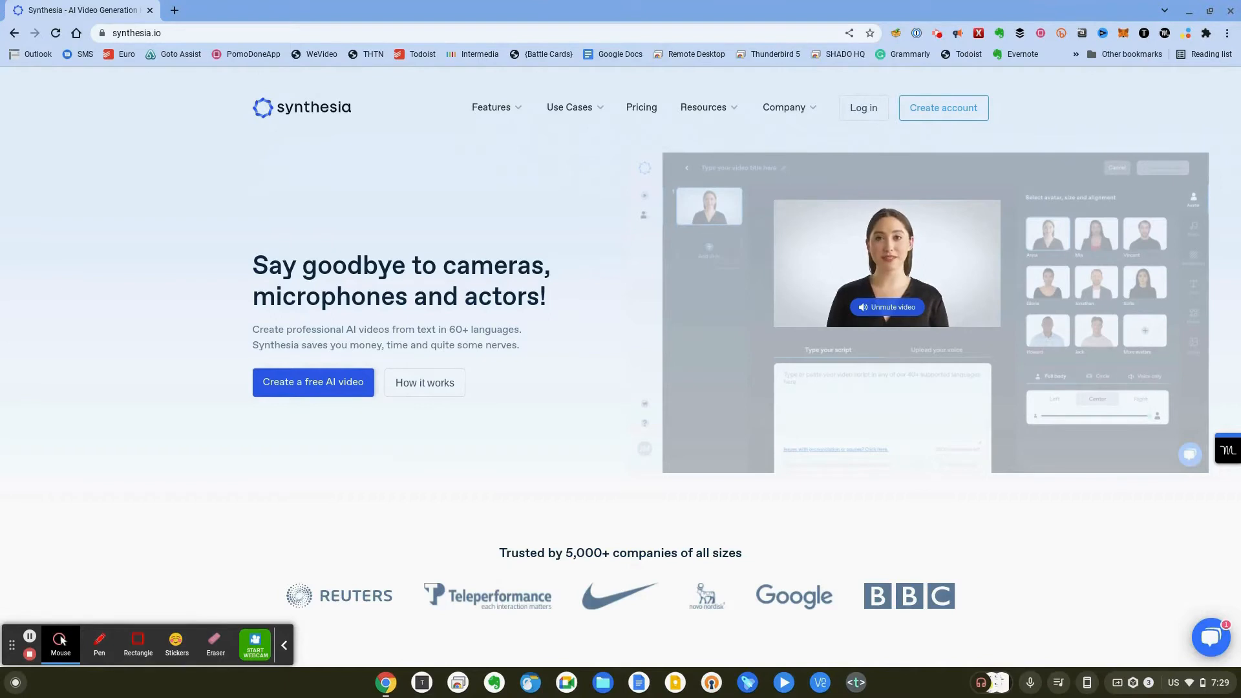
- Copy the 'On this channel…' and 'So if you want…' paragraphs from the script document
click(546, 10)
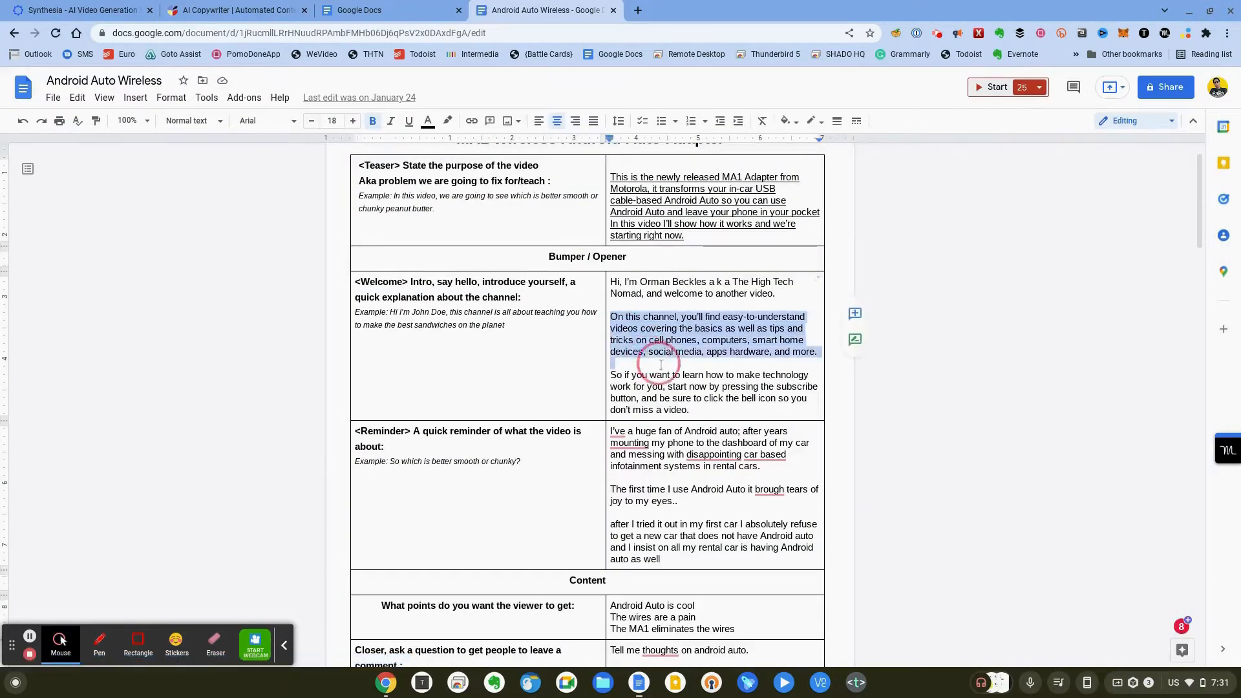
drag(661, 364, 699, 412)
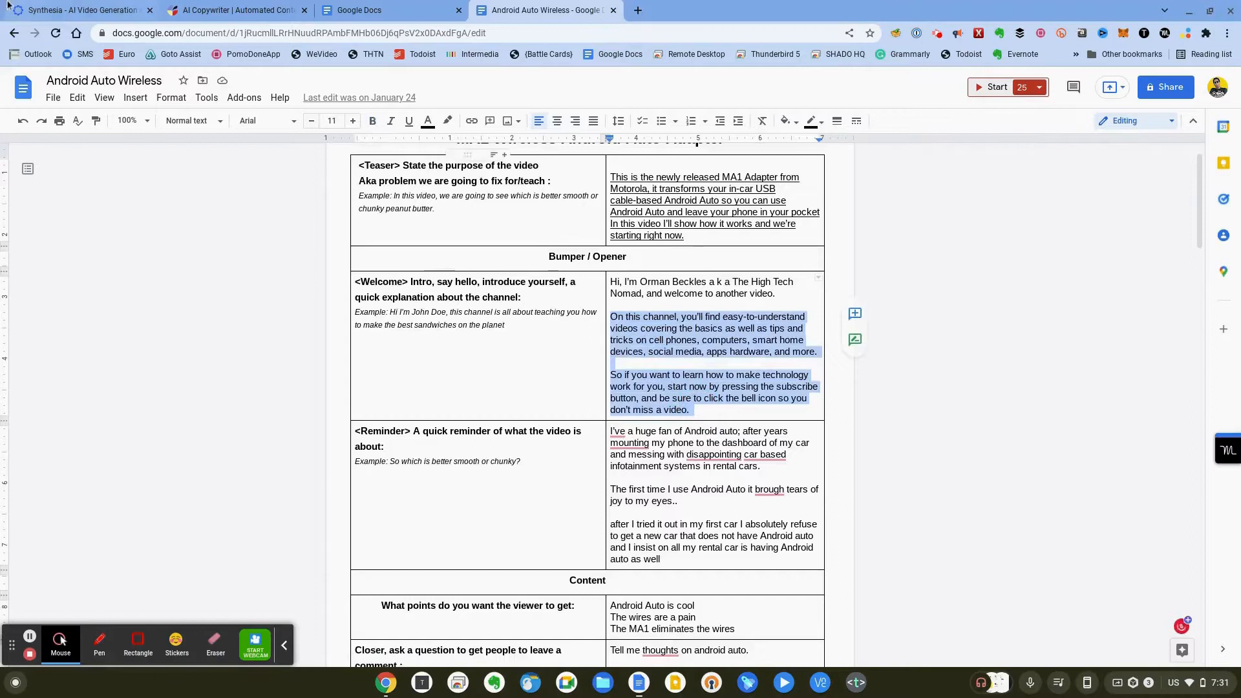
- Log in to Synthesia STUDIO and preview the Noah avatar from the Avatars gallery
click(79, 9)
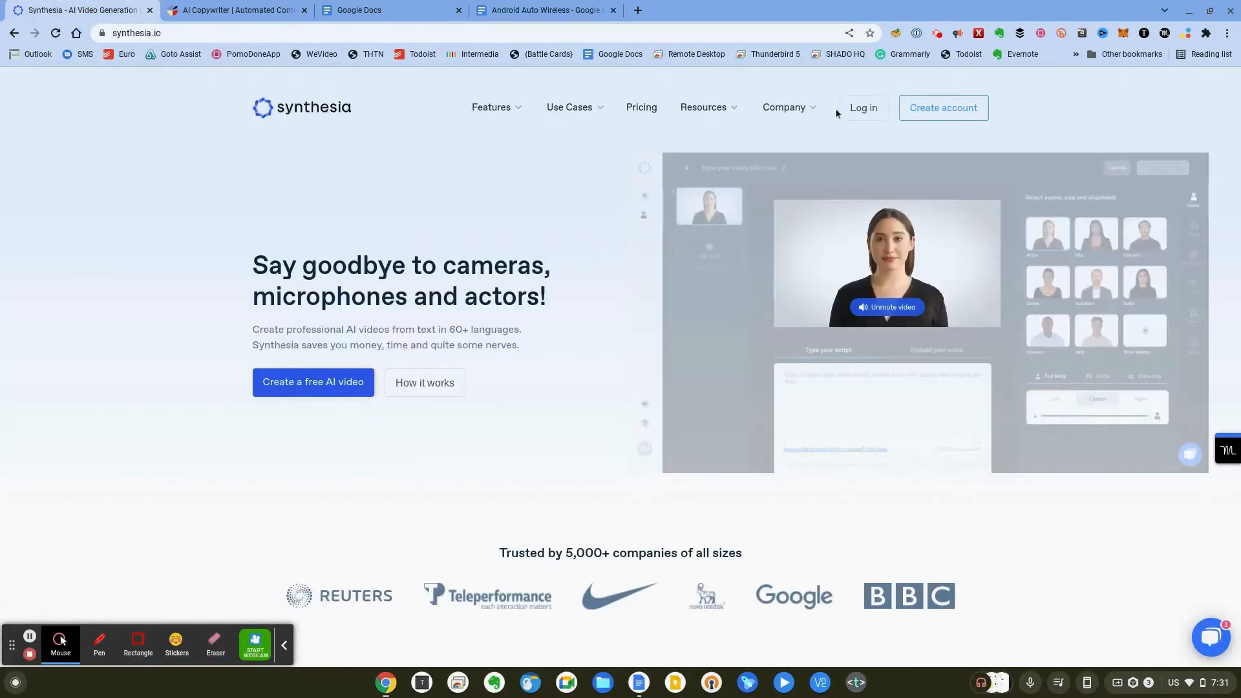
click(313, 382)
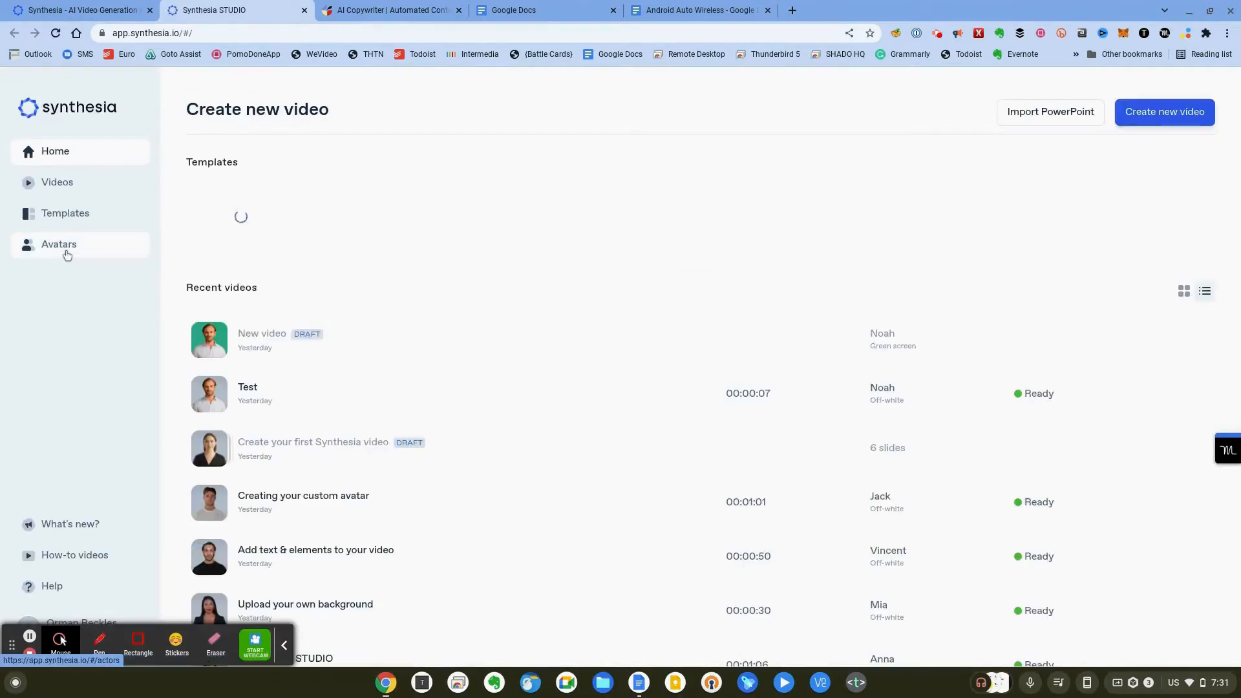
click(59, 244)
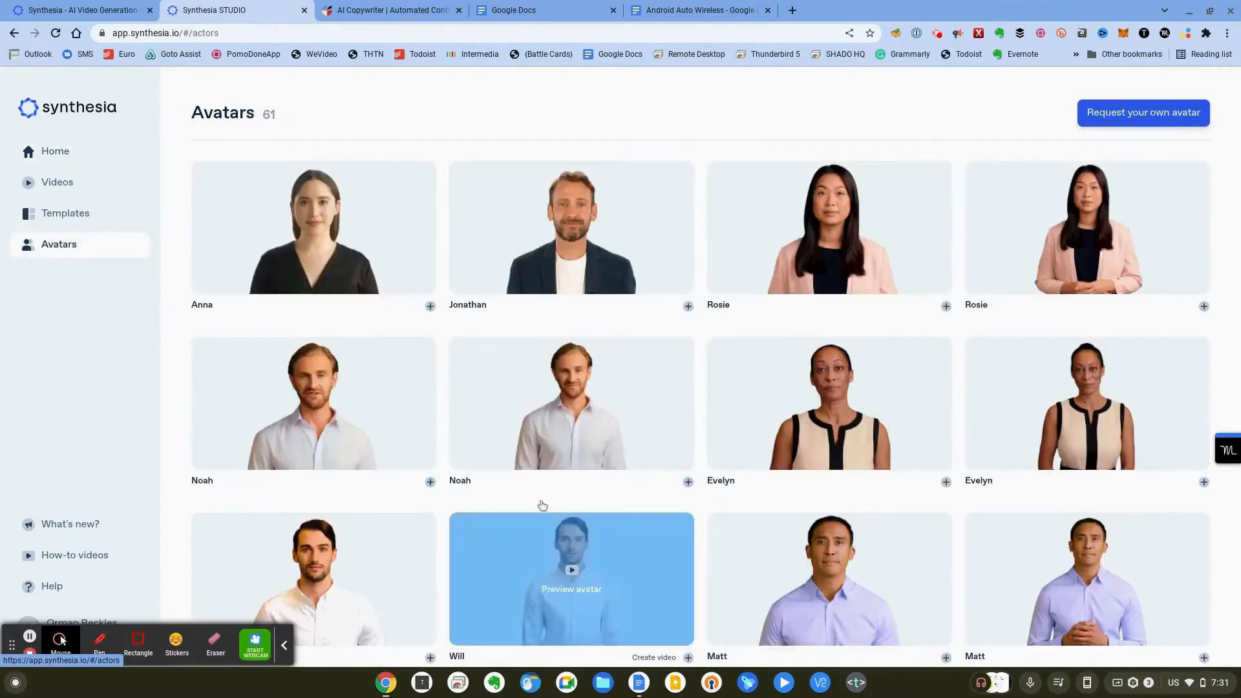
mouse_move(657, 452)
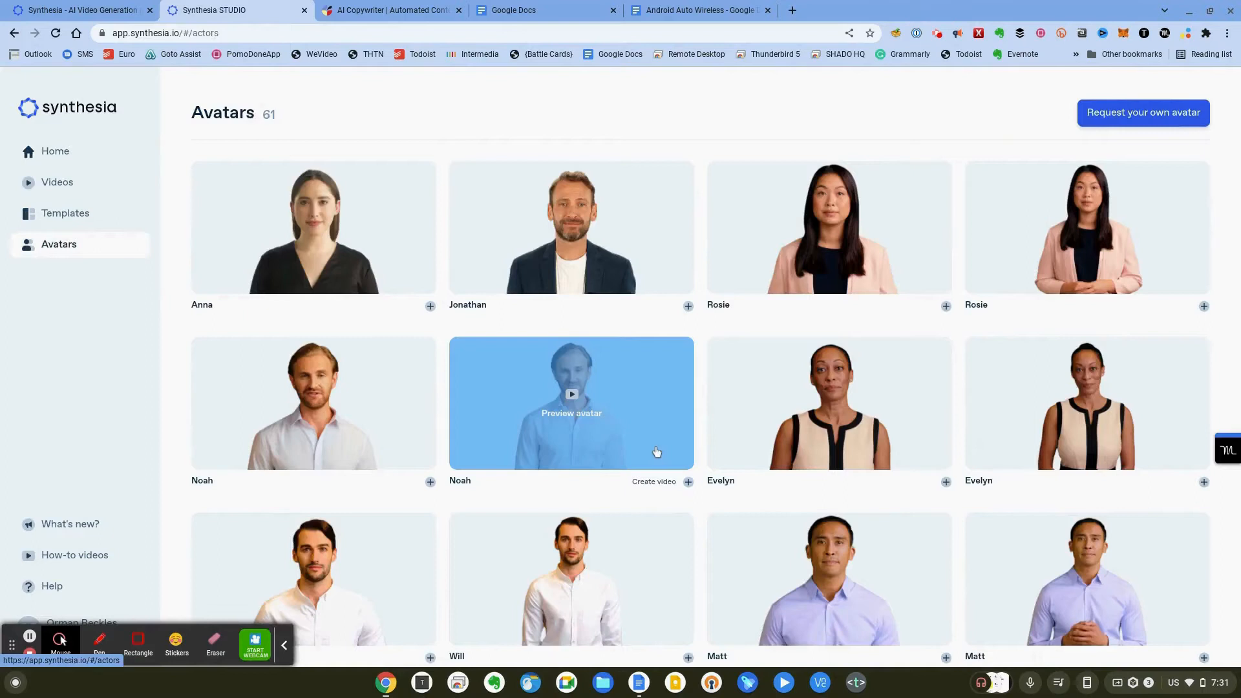
mouse_move(588, 435)
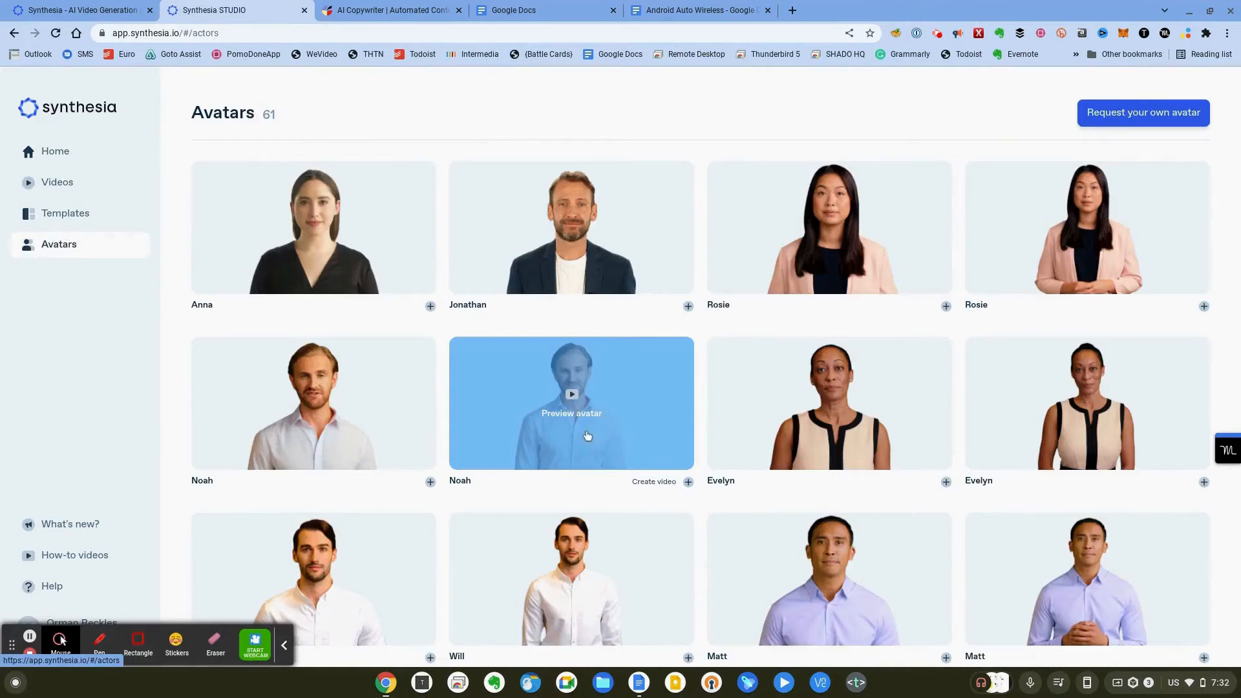
scroll(down, 3)
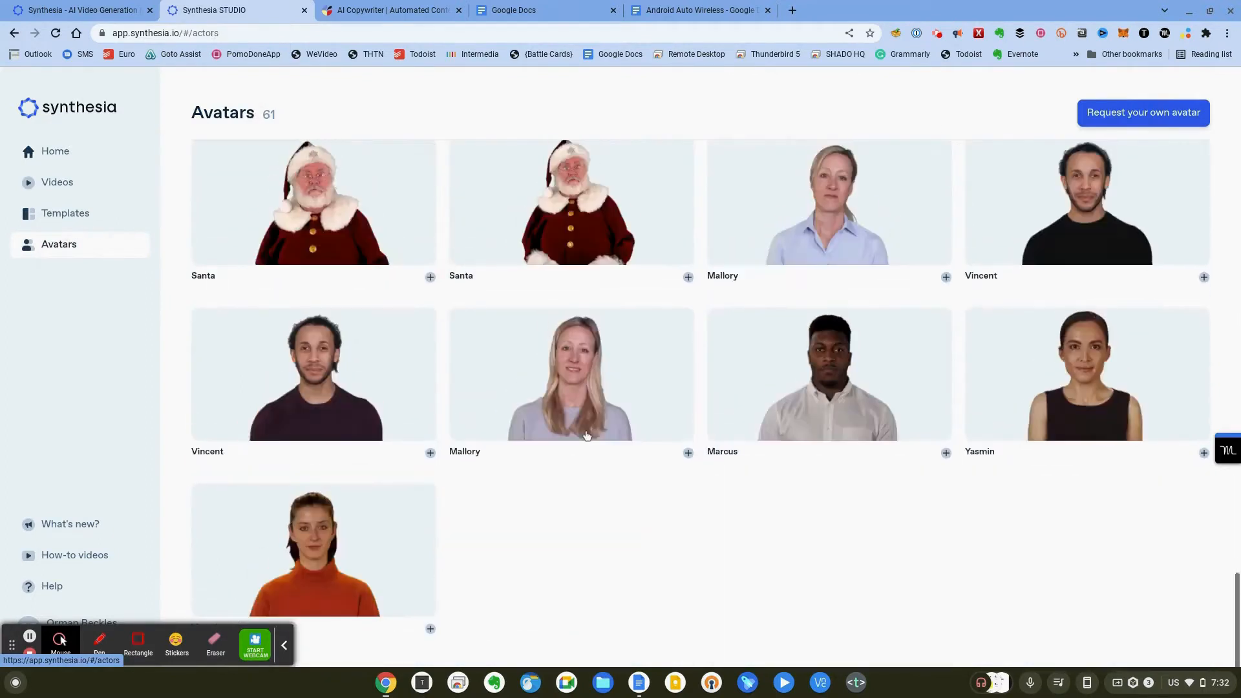
click(572, 374)
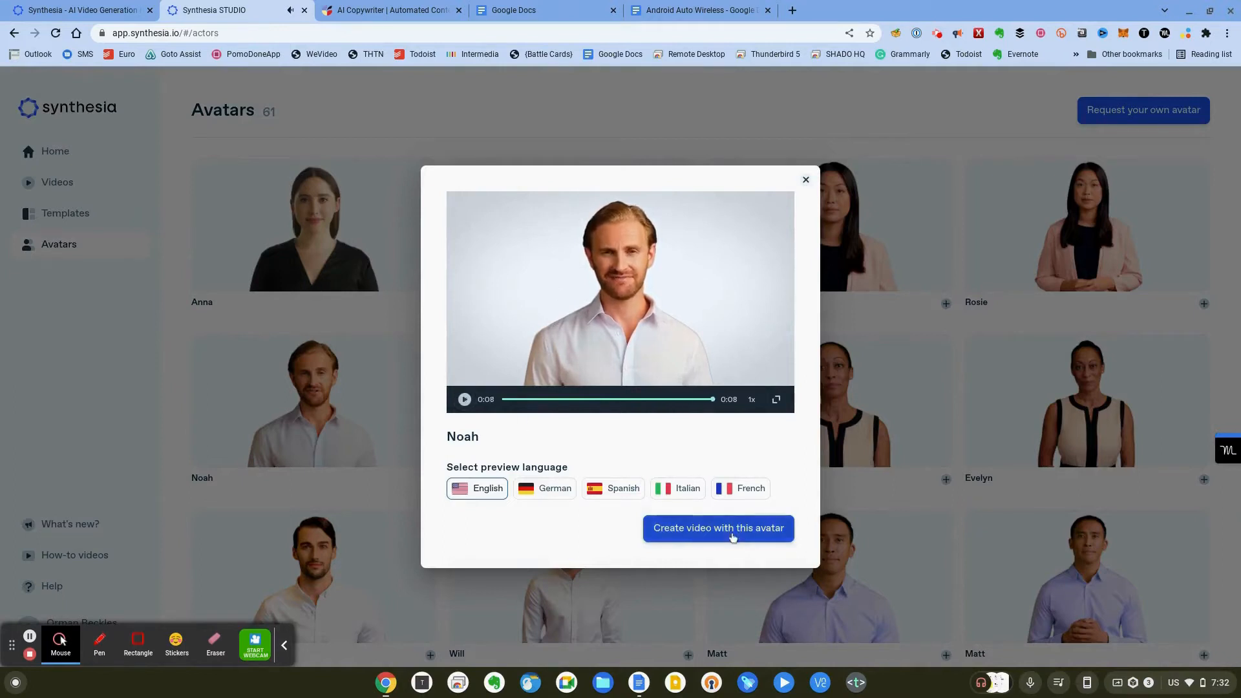
- Create a video with Noah and paste the two channel paragraphs as the script
click(717, 528)
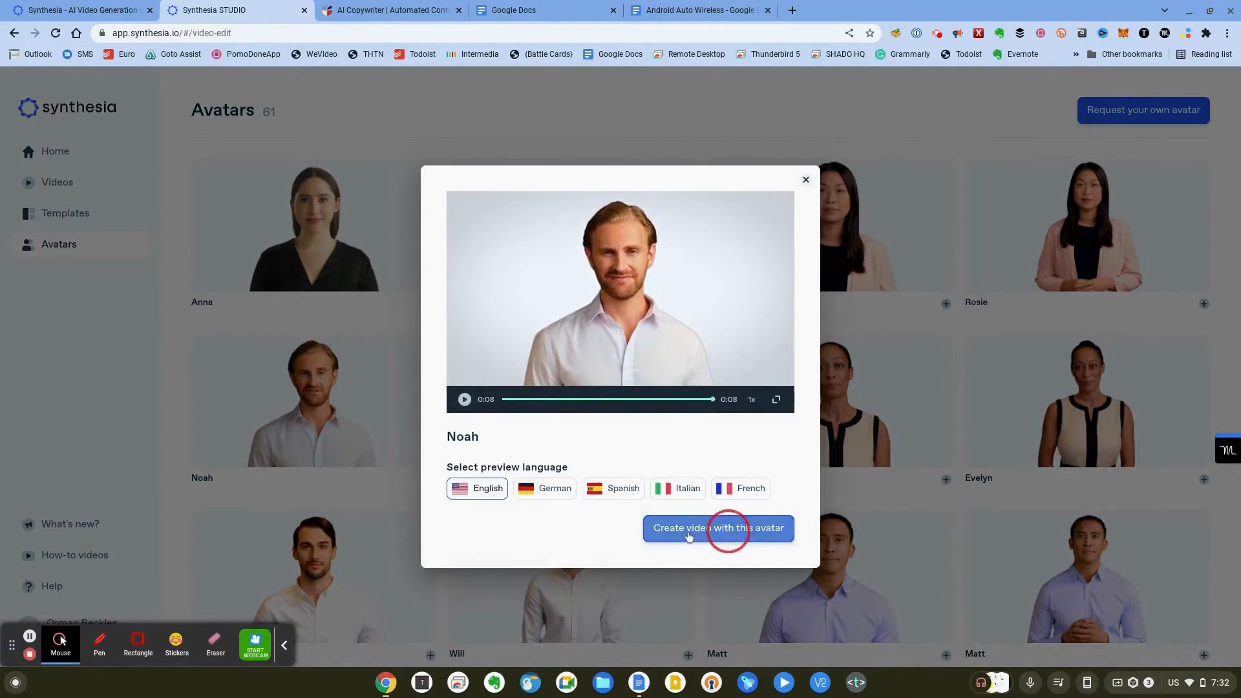
click(717, 528)
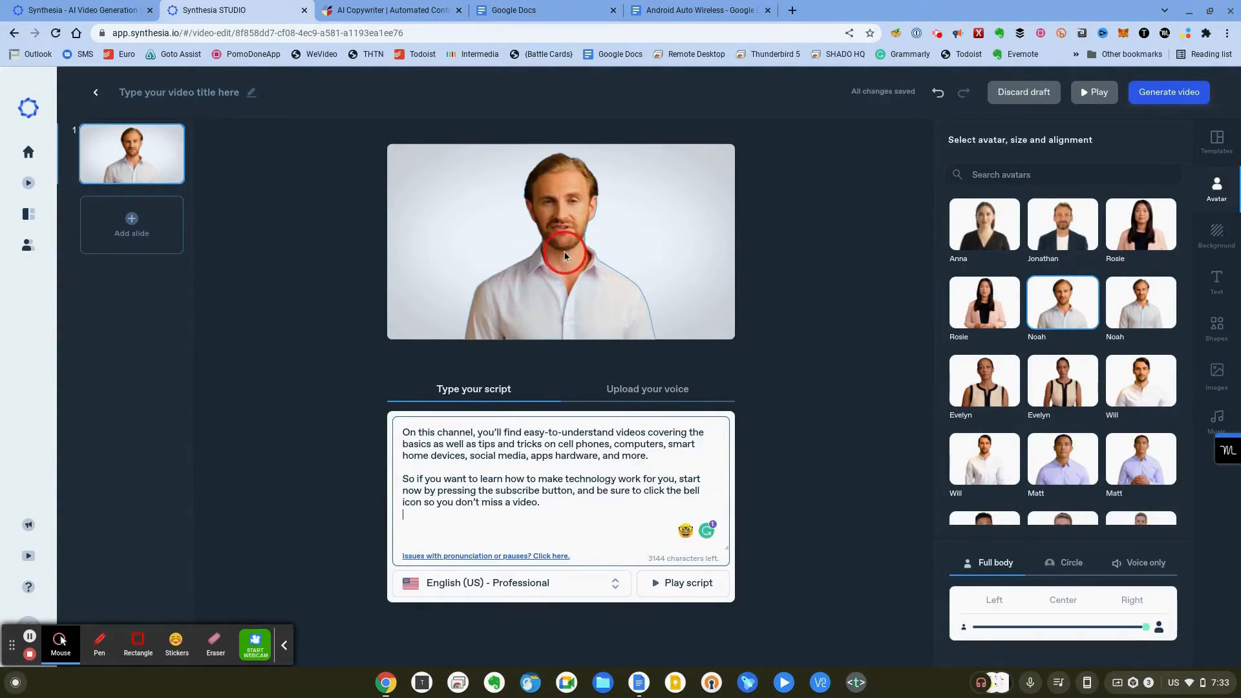
- Play Noah's script, then quote "as well as" and "work for you" and add commas
click(682, 583)
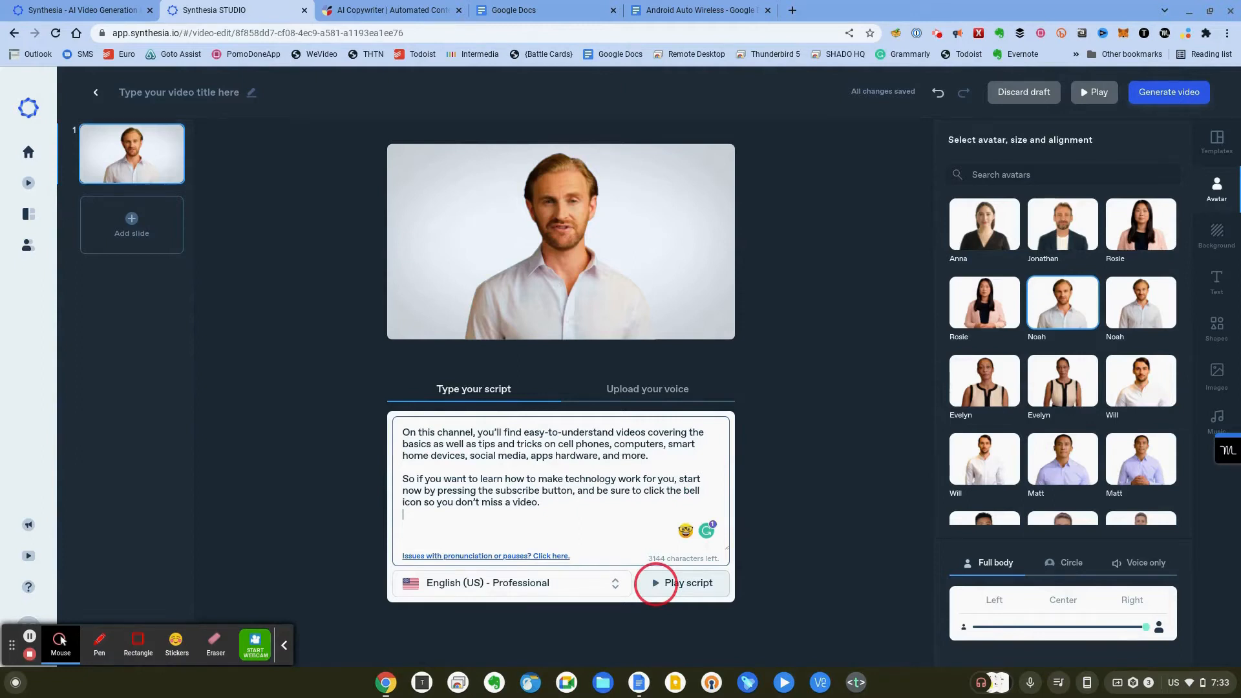
click(682, 583)
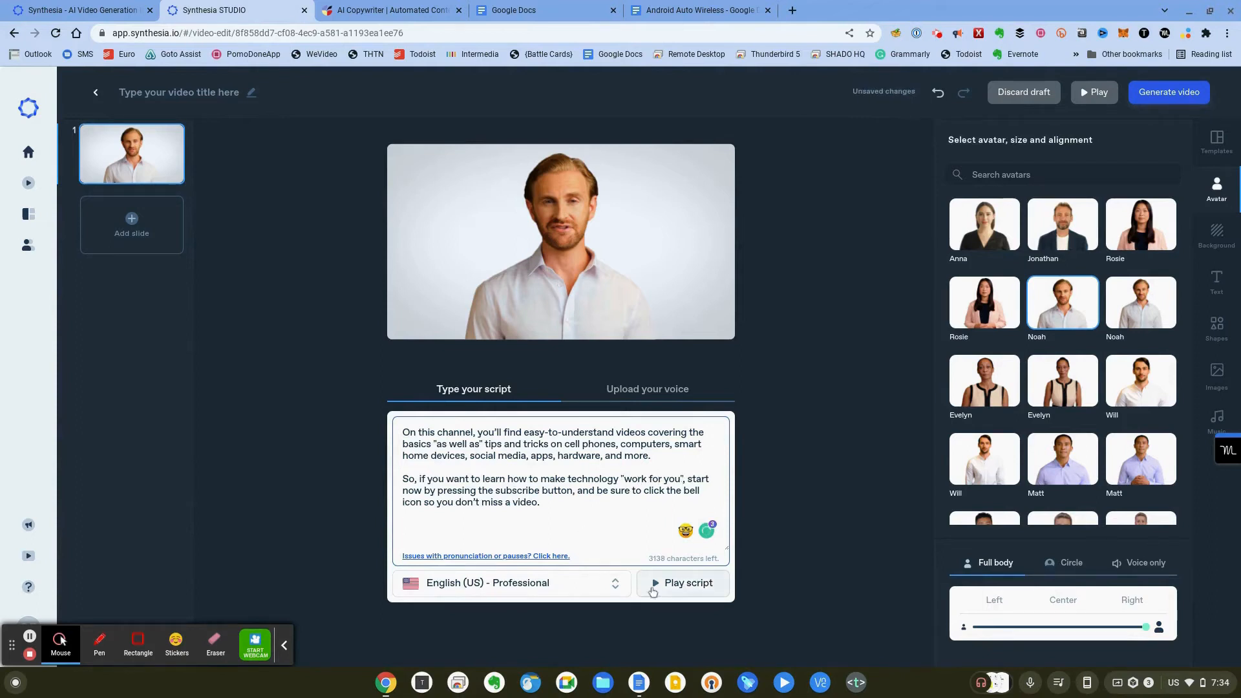
- Quote only "work", set a Green screen background, and submit with Generate video
click(682, 583)
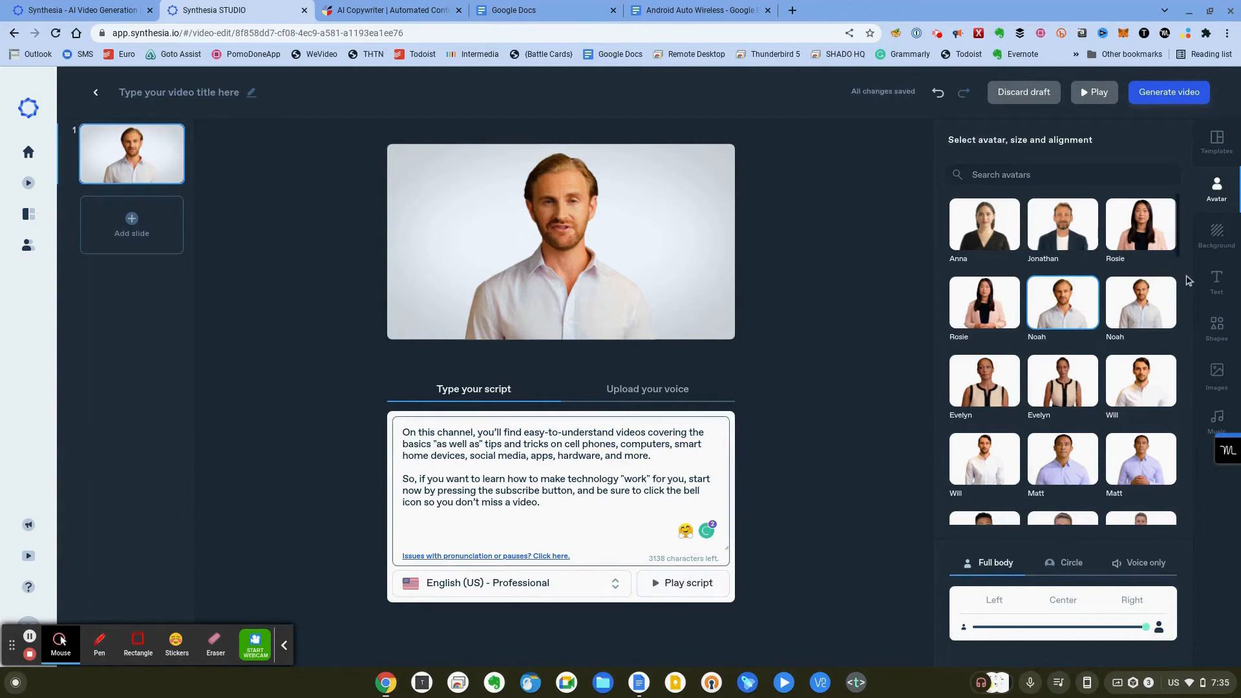
click(1217, 234)
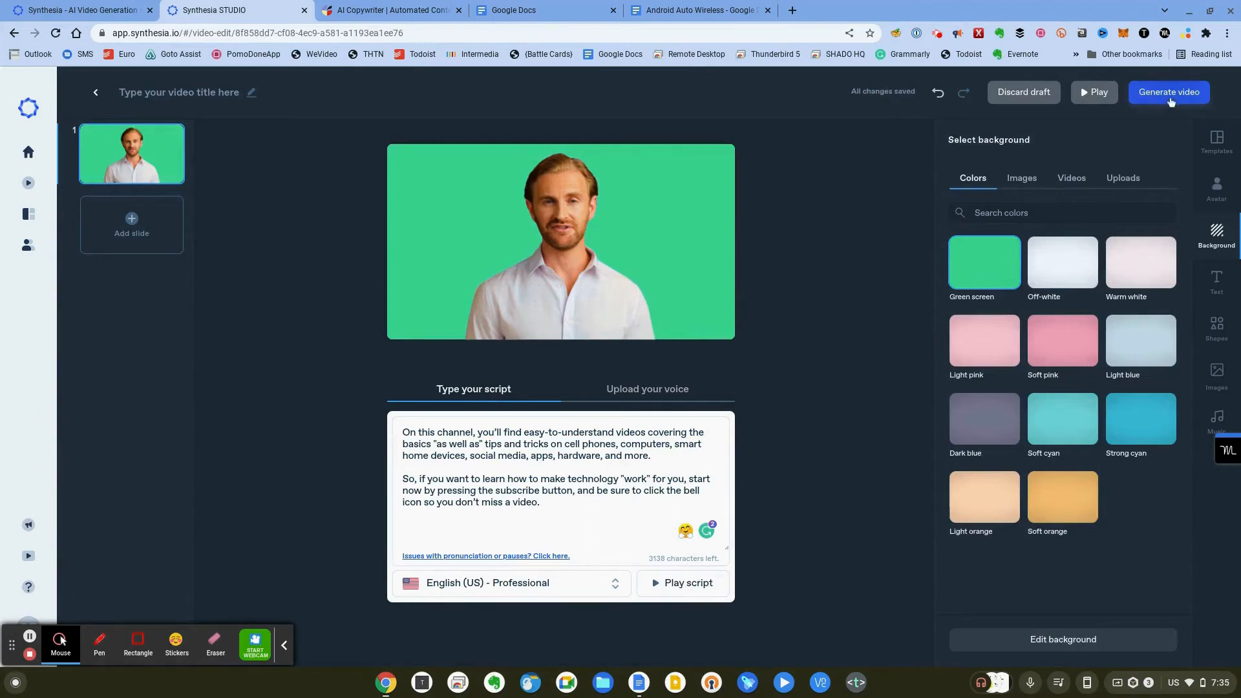
click(1170, 92)
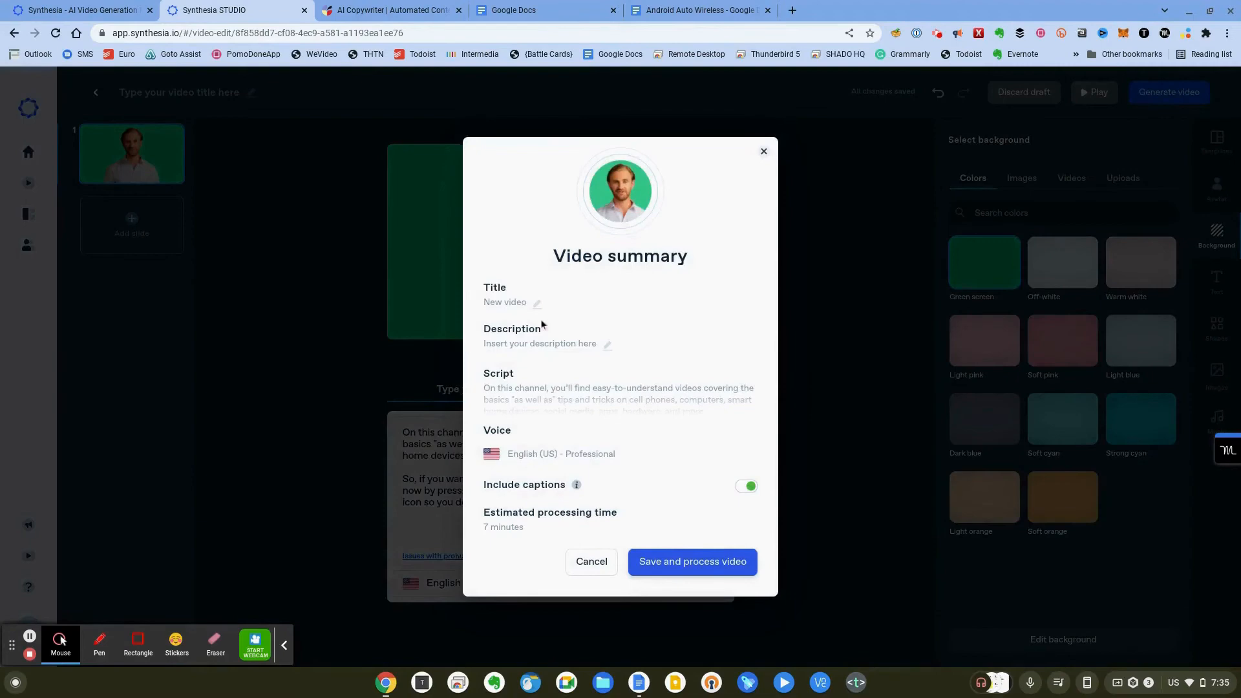